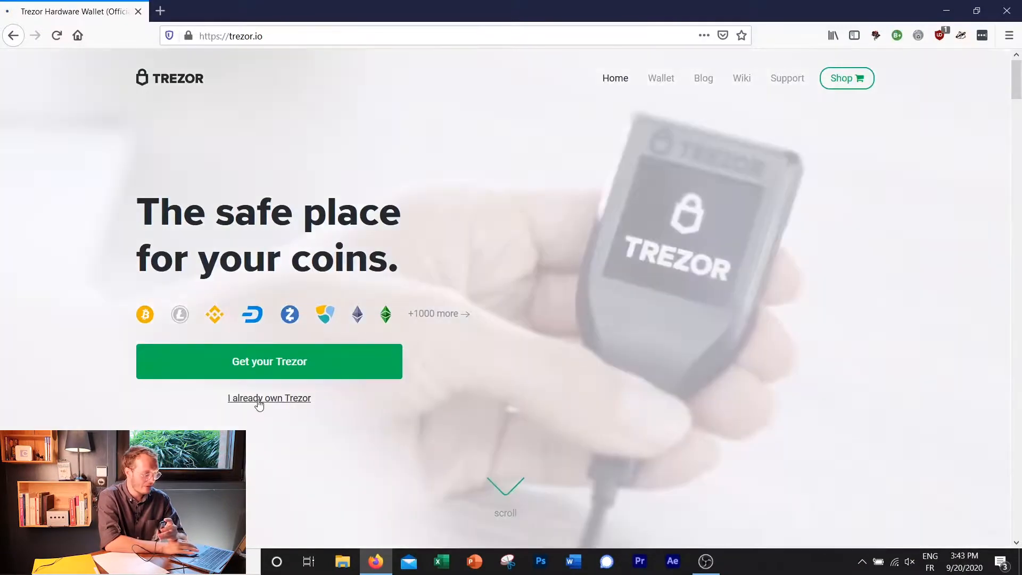
# Confirm owning a Trezor and choose Trezor One to reach the hologram-seal notice.
pyautogui.click(269, 398)
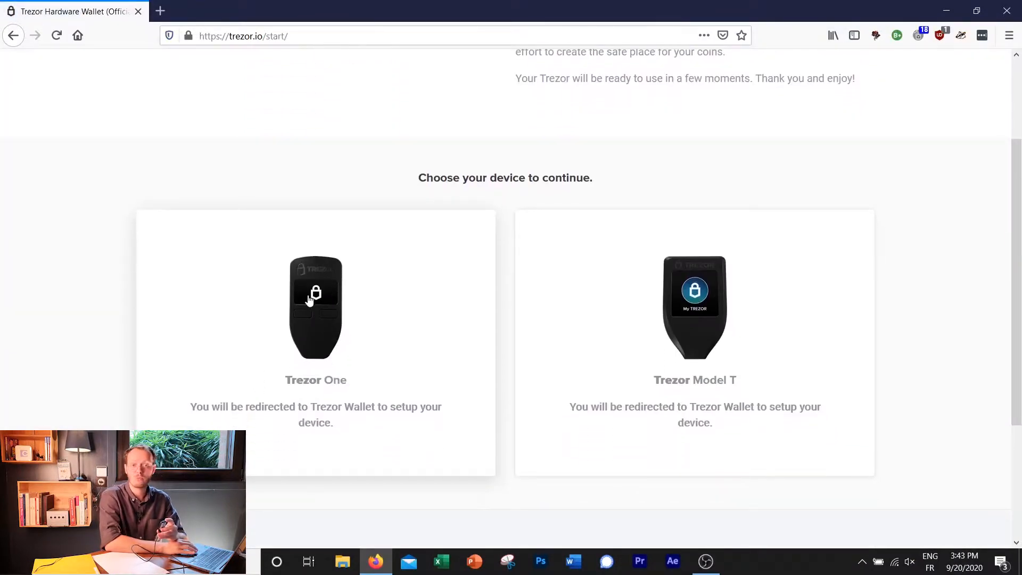
pyautogui.click(316, 307)
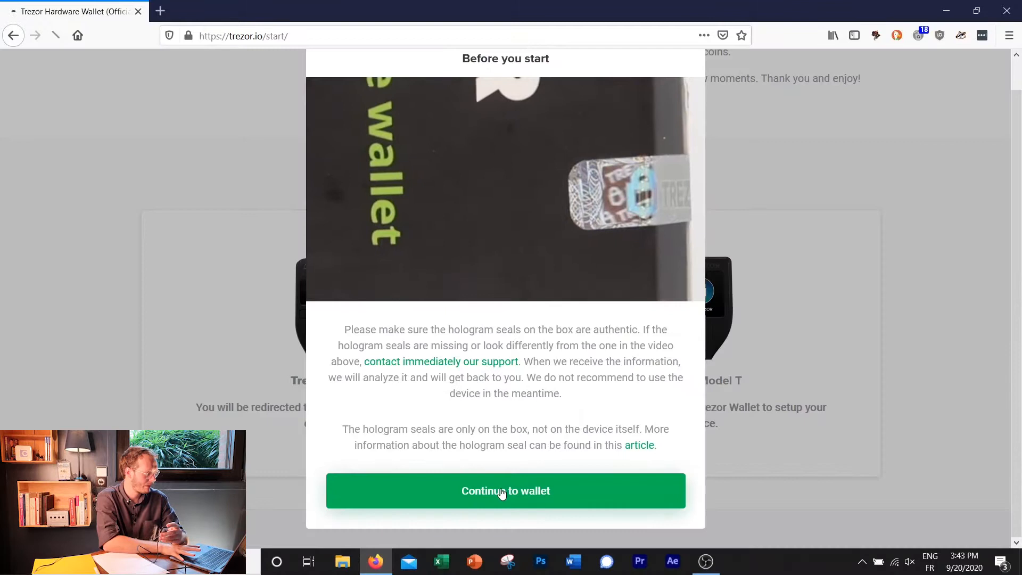
# Continue past the hologram-seal check to open Trezor Wallet's welcome page.
pyautogui.click(505, 491)
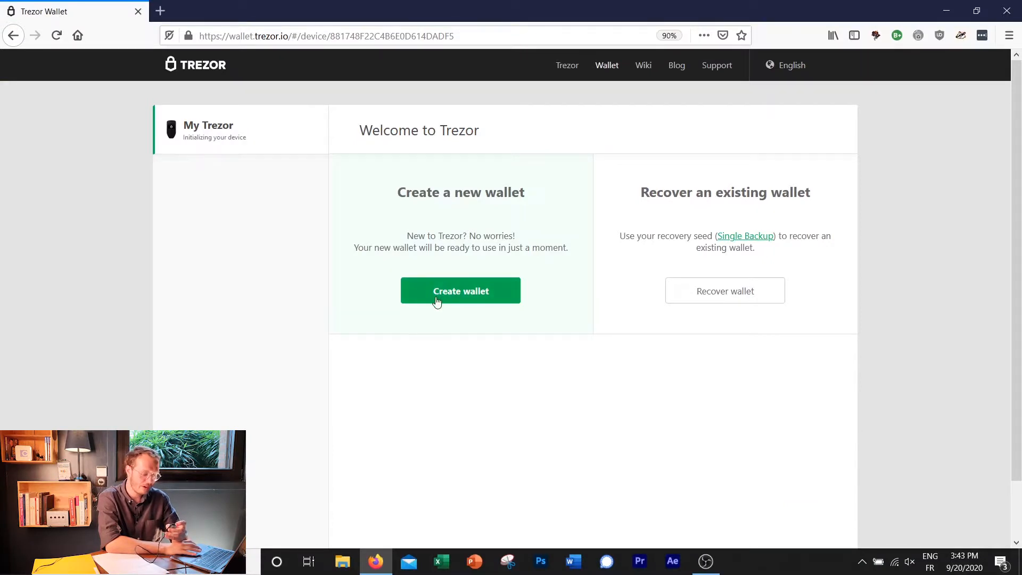
# Create a new wallet on the Trezor One, then start the 3-minute recovery seed backup.
pyautogui.click(460, 291)
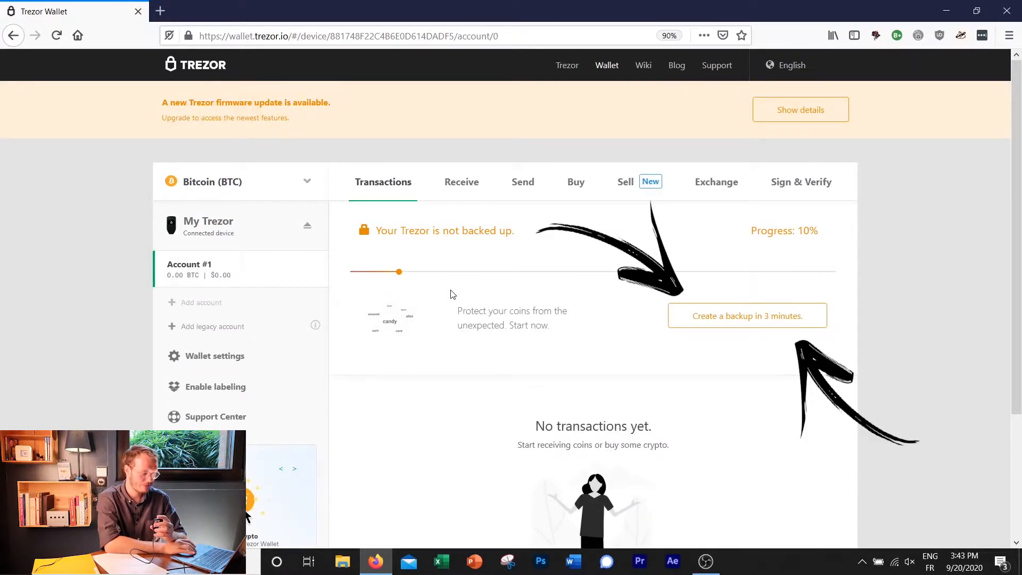
pyautogui.click(747, 316)
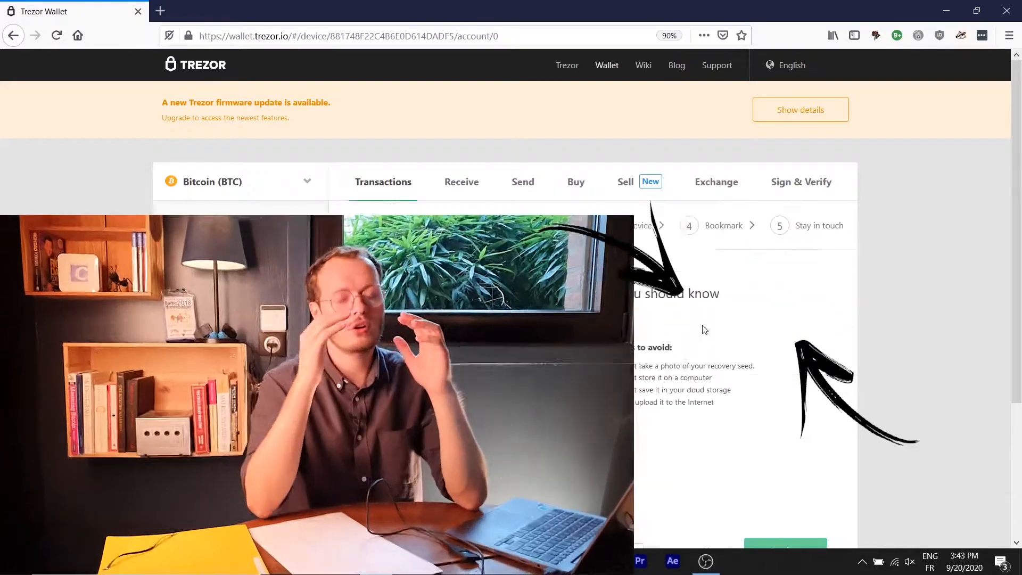